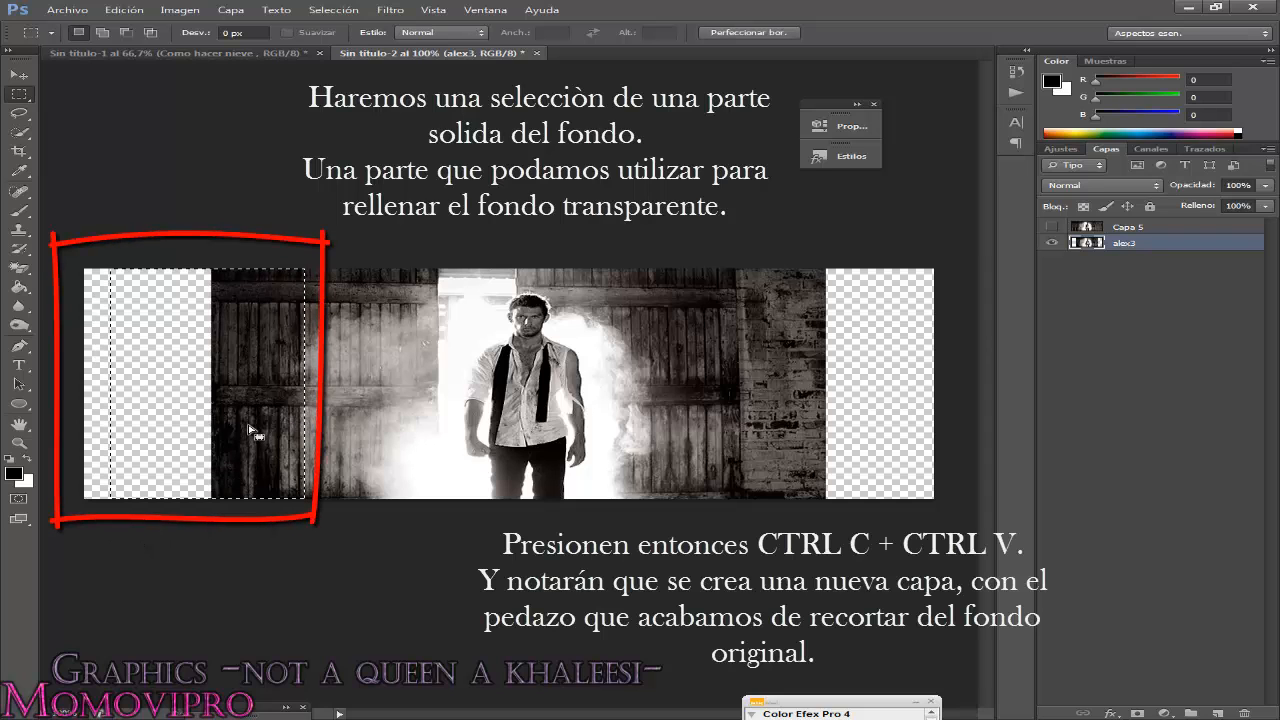
Paste the copied barn wall piece onto a new layer
key(ctrl+v)
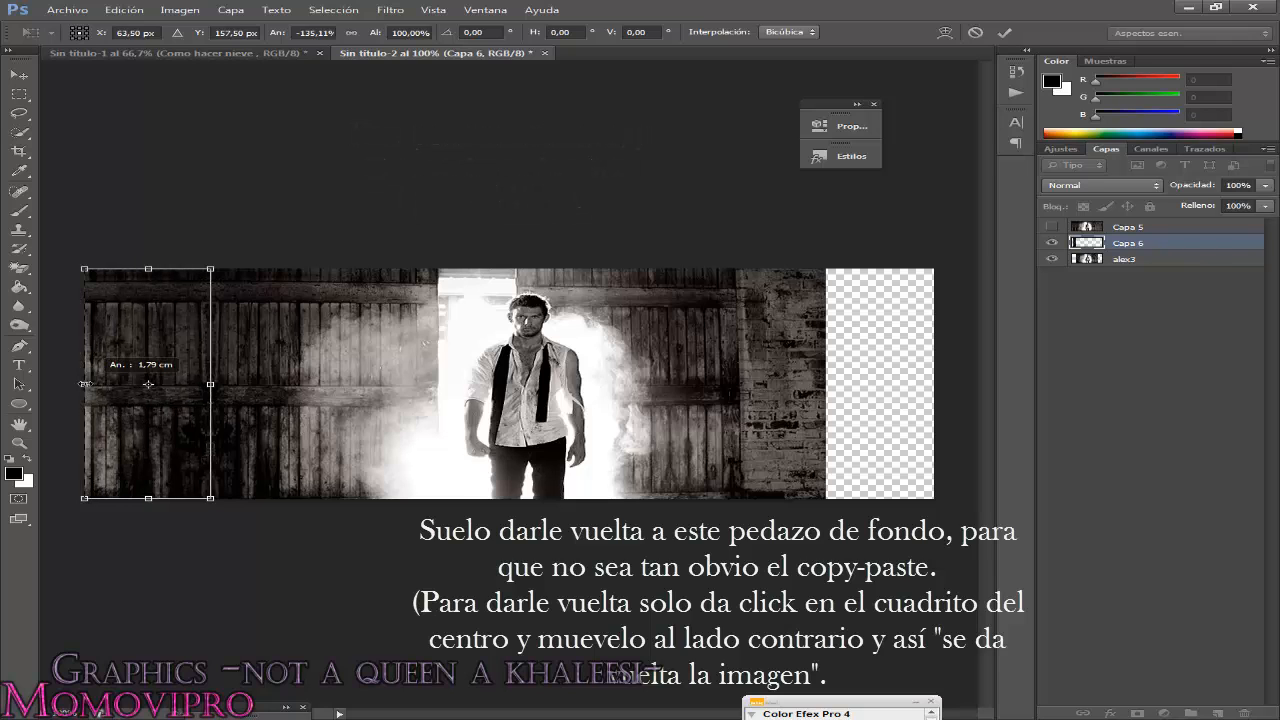
Apply the free transform to fix the flipped wall piece on the left
click(1005, 33)
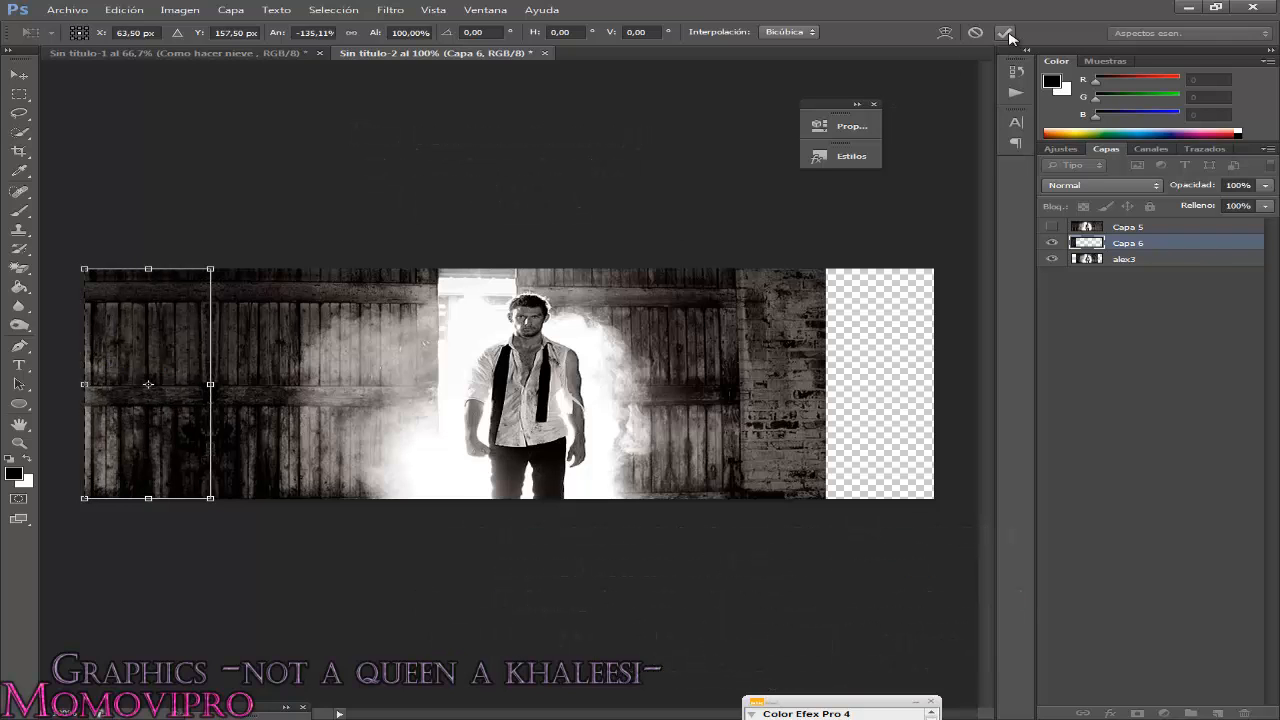
click(1124, 259)
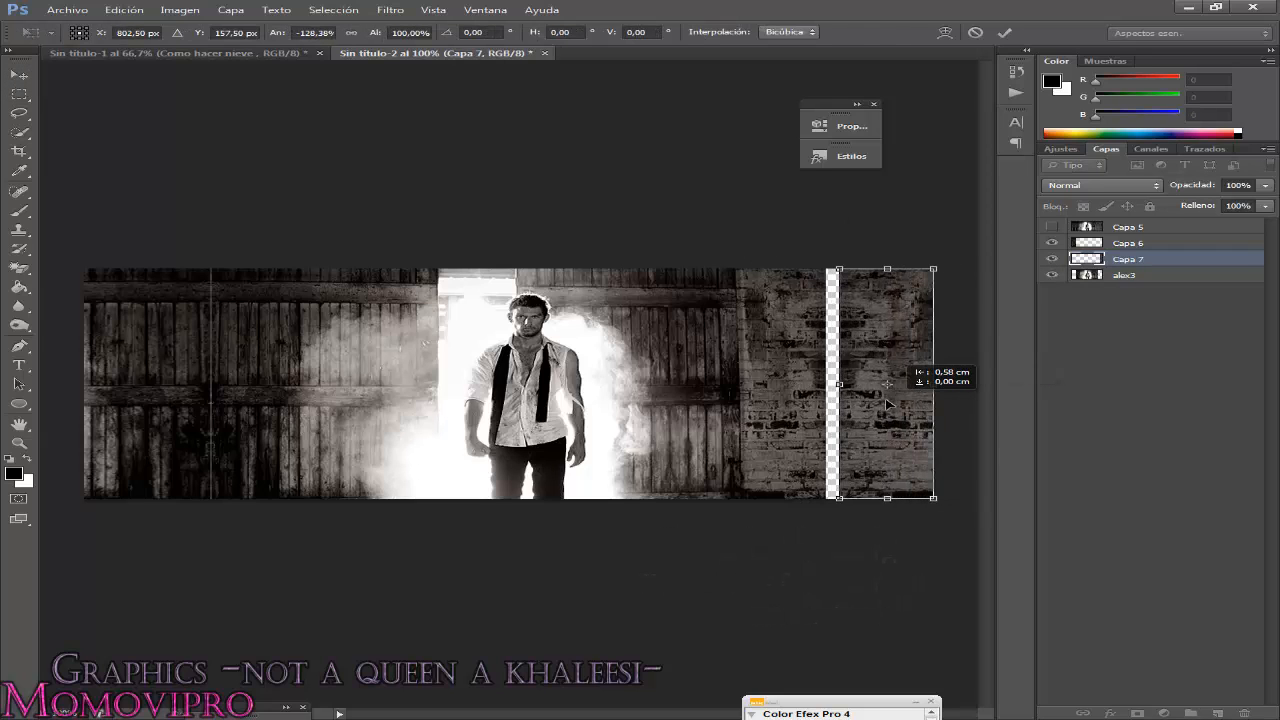
Move the brick copy over the right gap and stretch it to the canvas edge
drag(887, 383, 875, 383)
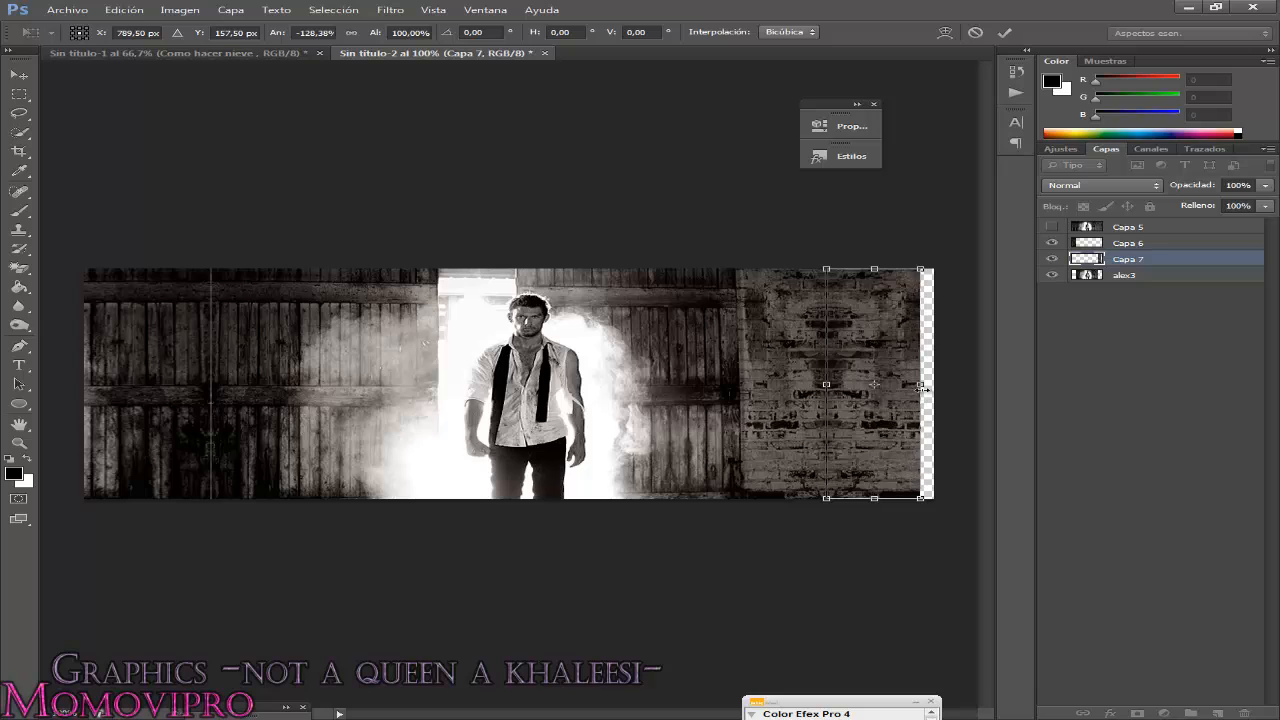
drag(918, 384, 935, 384)
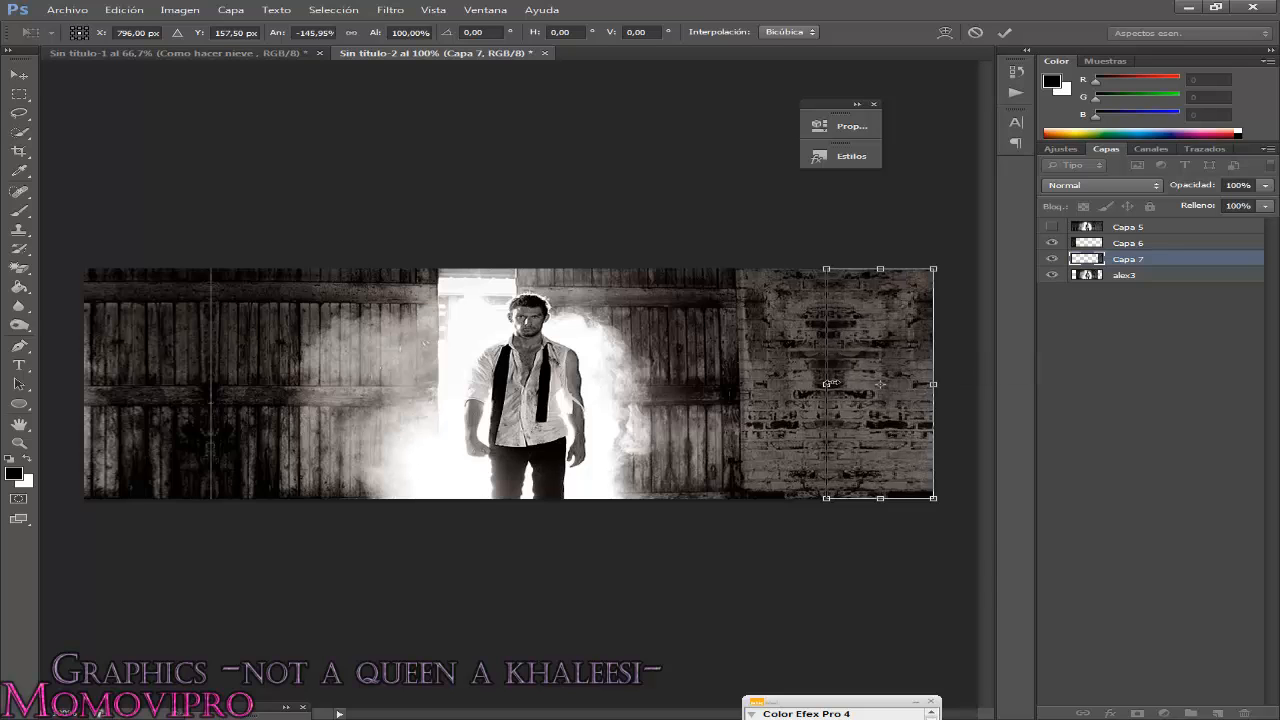
right_click(1127, 258)
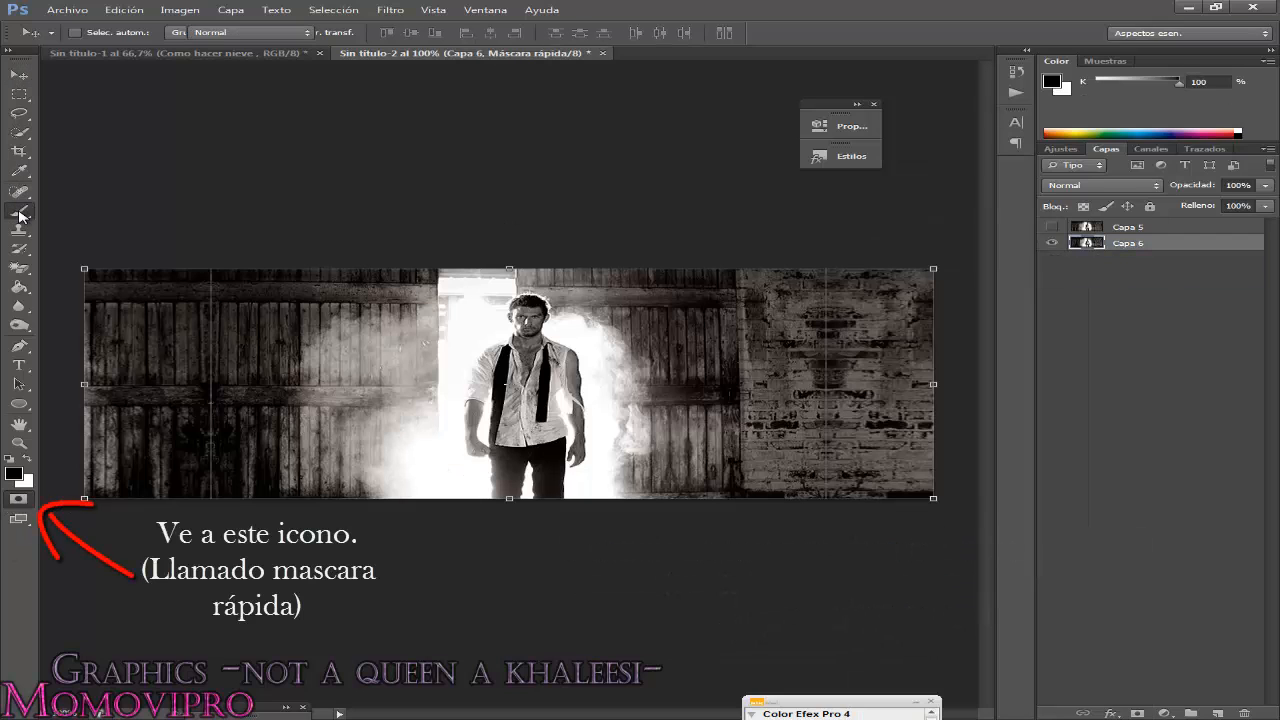
Enter Quick Mask and paint over the left and right filled areas
click(20, 217)
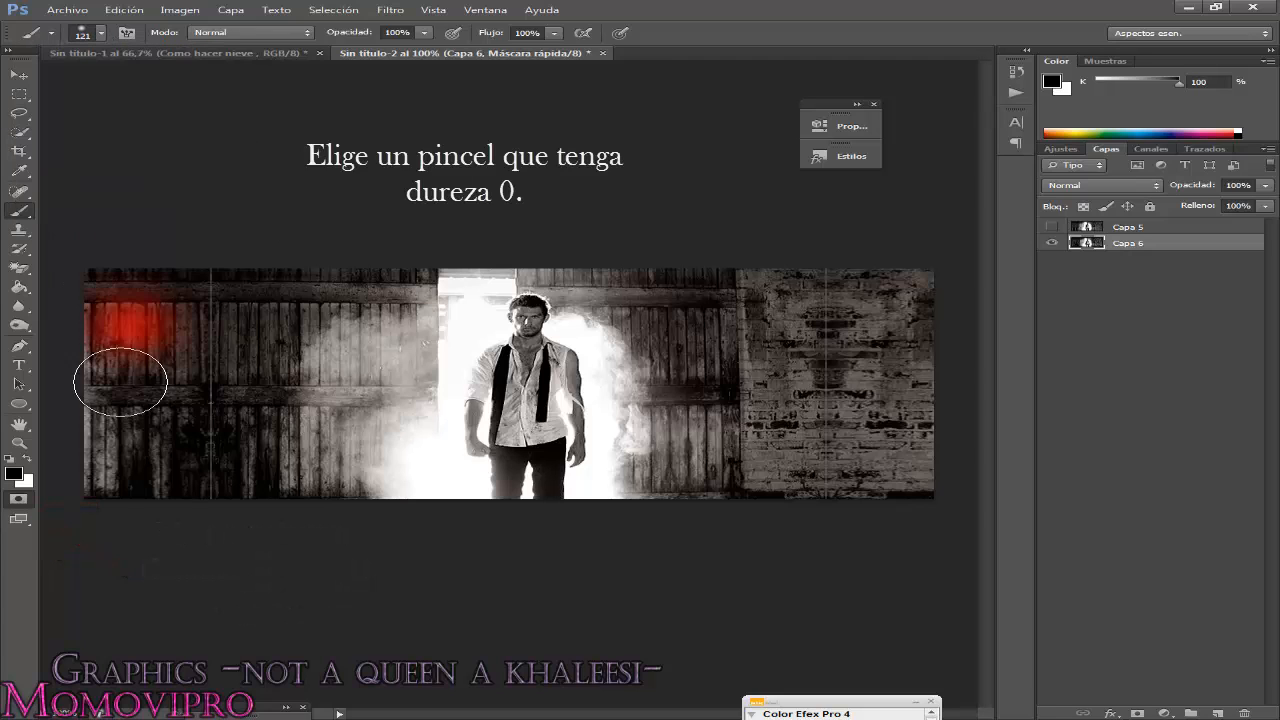
drag(120, 383, 180, 313)
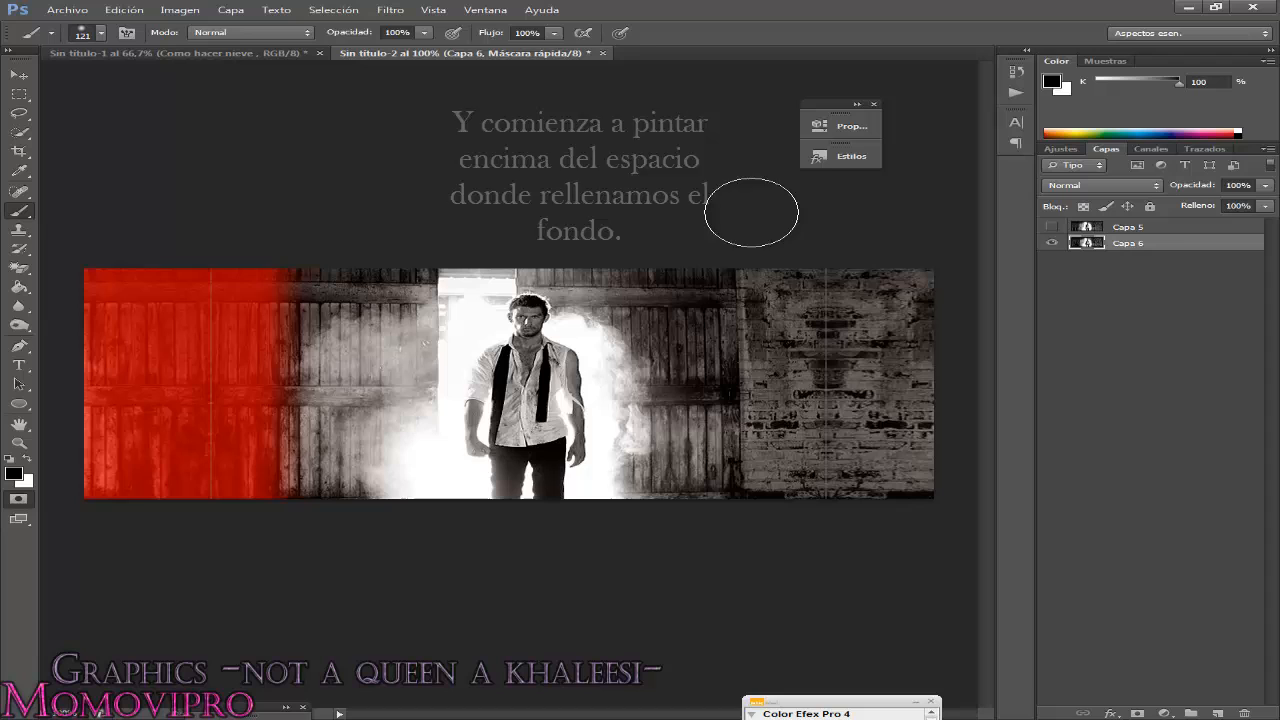
drag(751, 212, 822, 248)
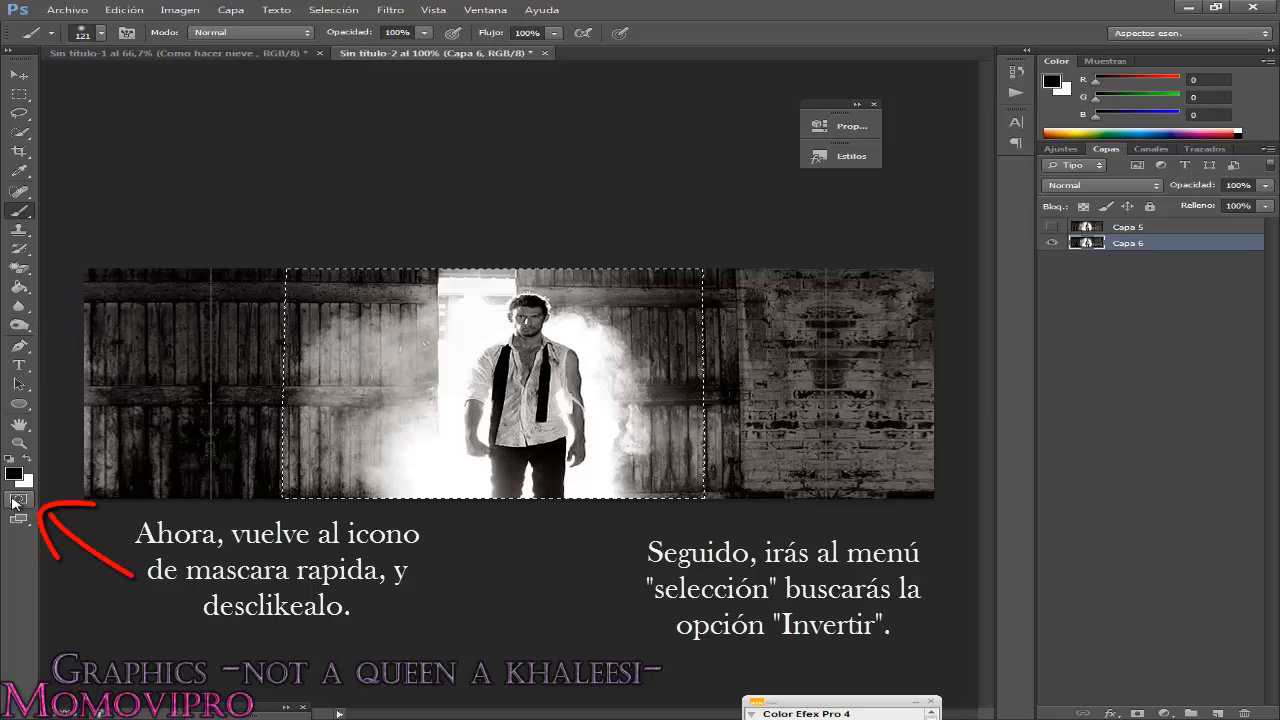
Apply a horizontal Motion Blur (angle 0, distance 6) to the inverted side-strip selection
click(333, 9)
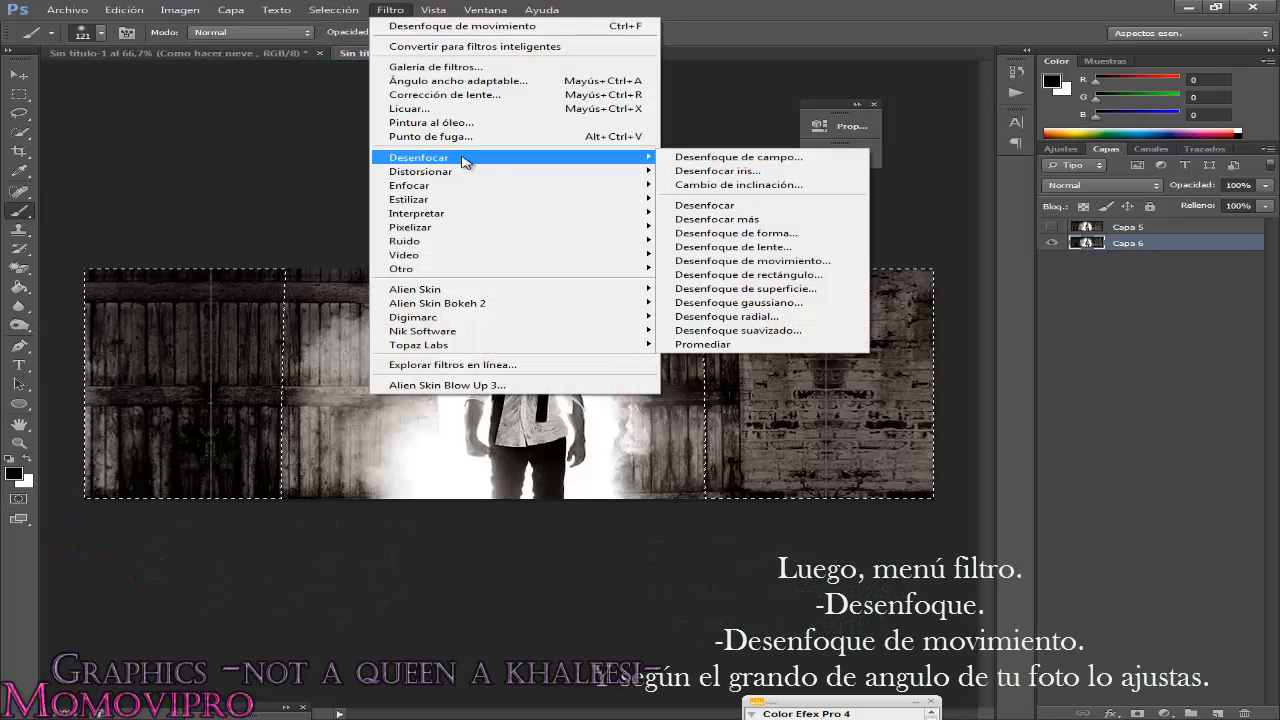
click(751, 260)
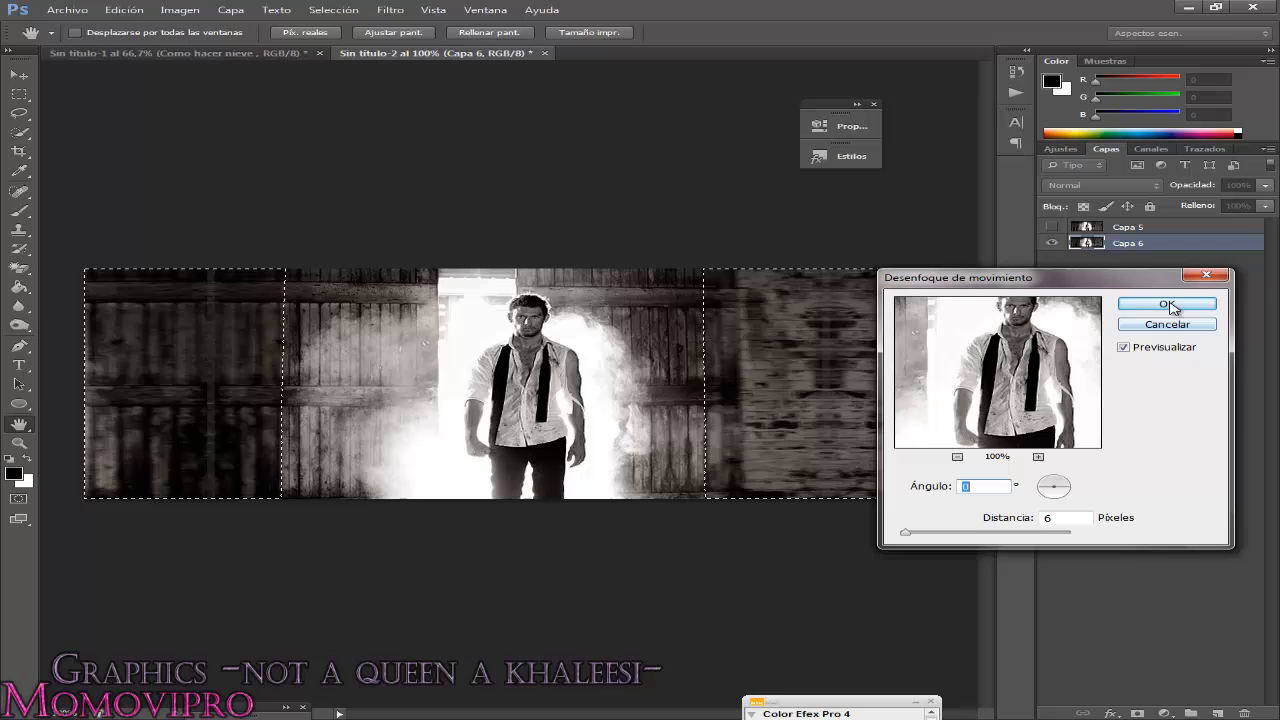
click(1167, 305)
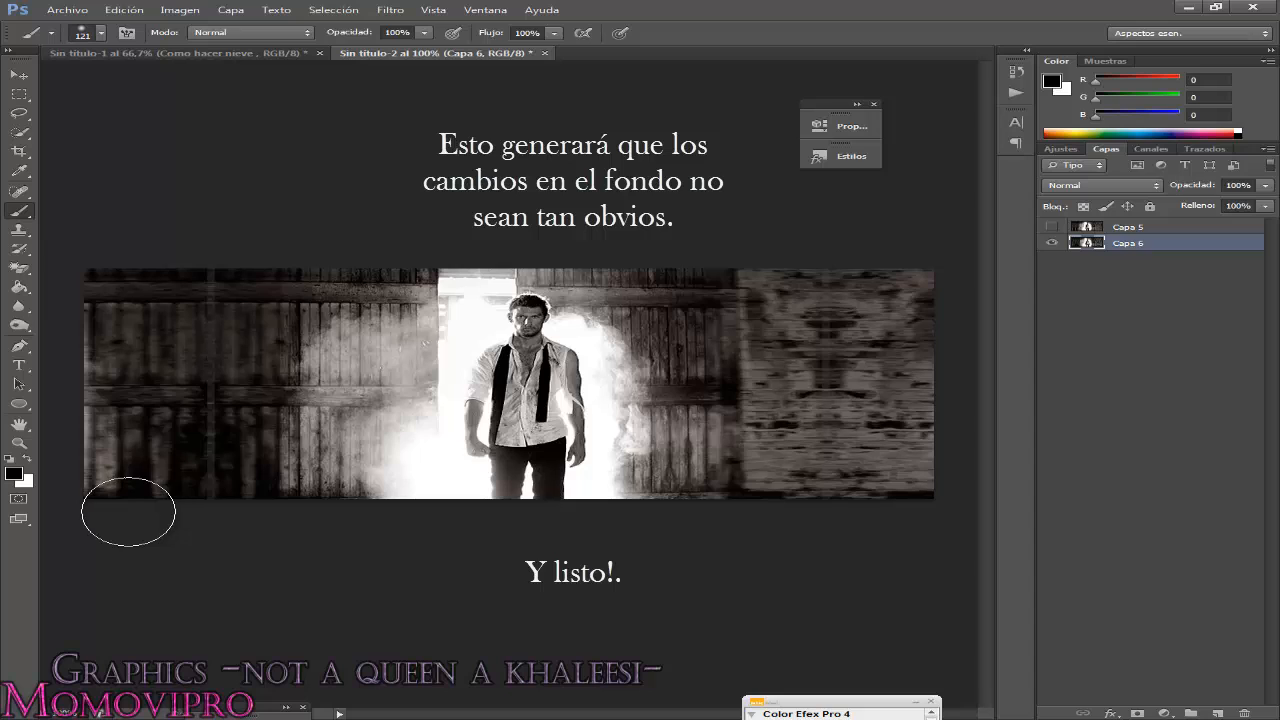
mouse_move(637, 515)
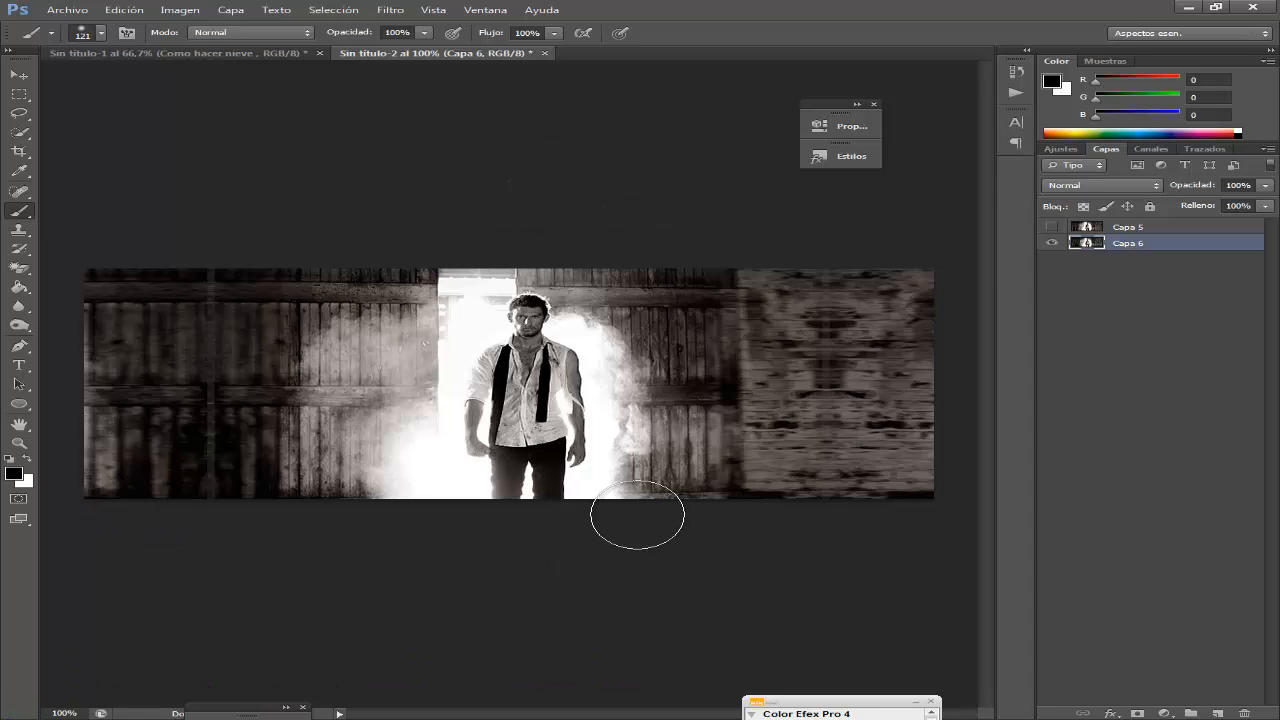